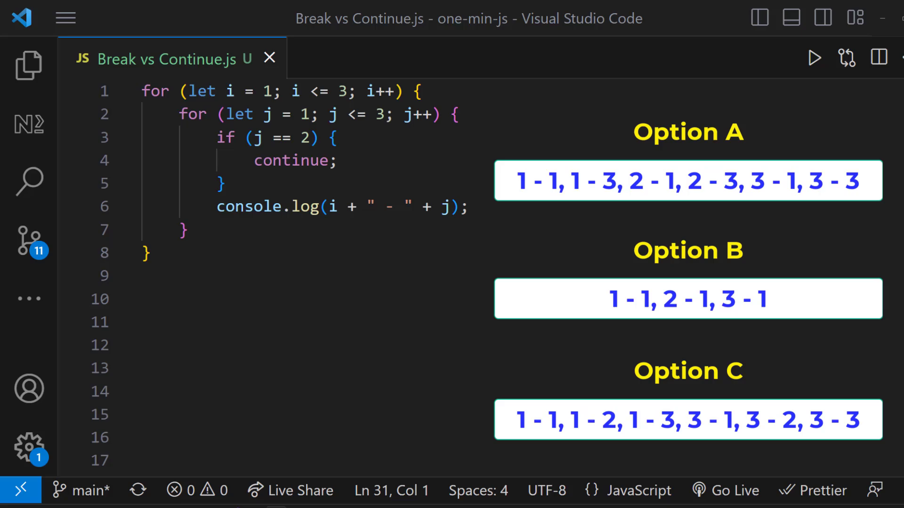
Replace continue with break on line 4 so the inner loop exits when j equals 2.
{"action": "left_click", "coordinate": [814, 57]}
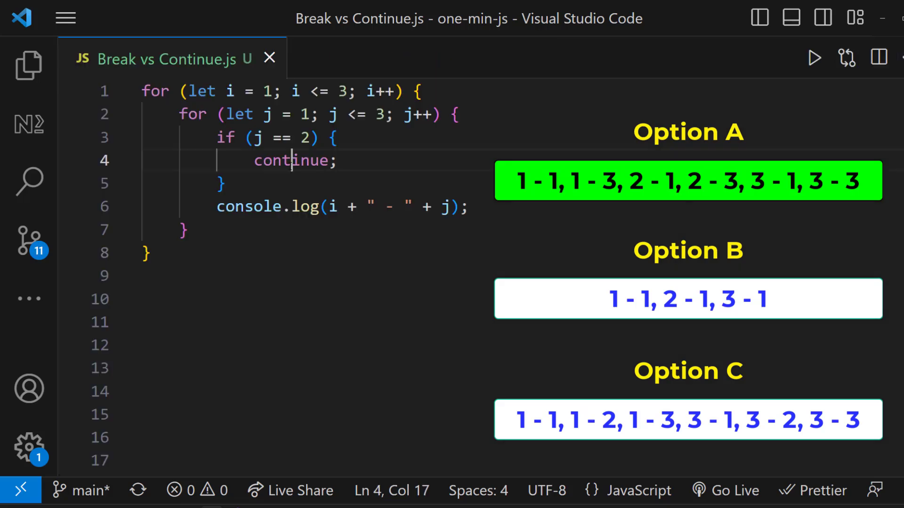
{"action": "type", "text": "break;"}
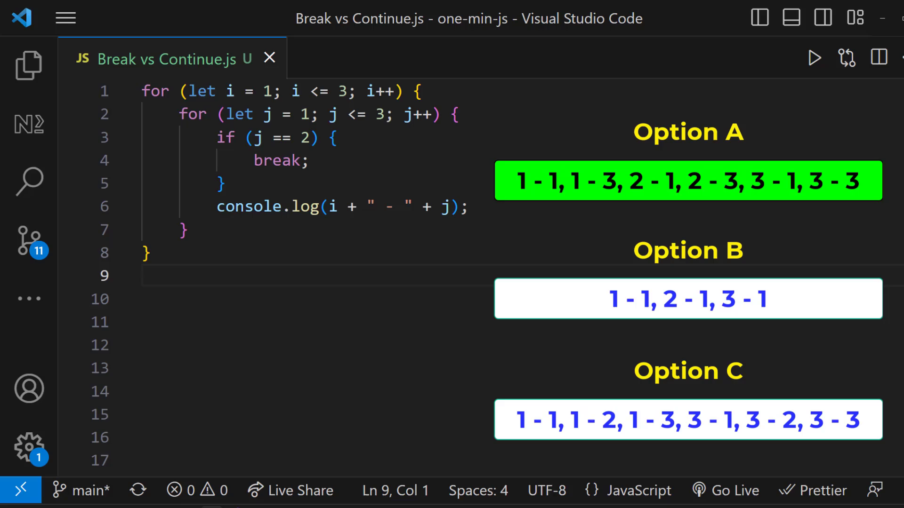
{"action": "left_click", "coordinate": [814, 58]}
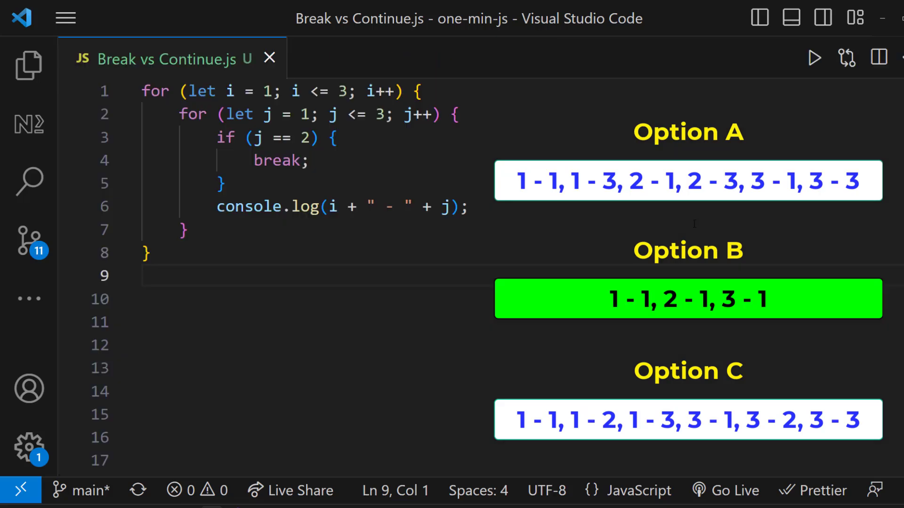
Change the condition to i == 2 with continue, and run the file to print the pairs.
{"action": "type", "text": "i"}
{"action": "left_click", "coordinate": [310, 160]}
{"action": "type", "text": "continue;"}
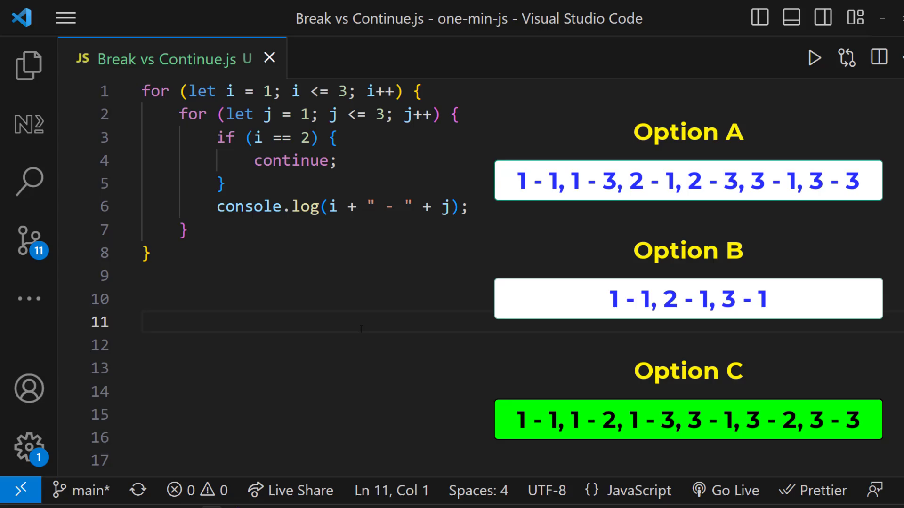
{"action": "left_click", "coordinate": [815, 57]}
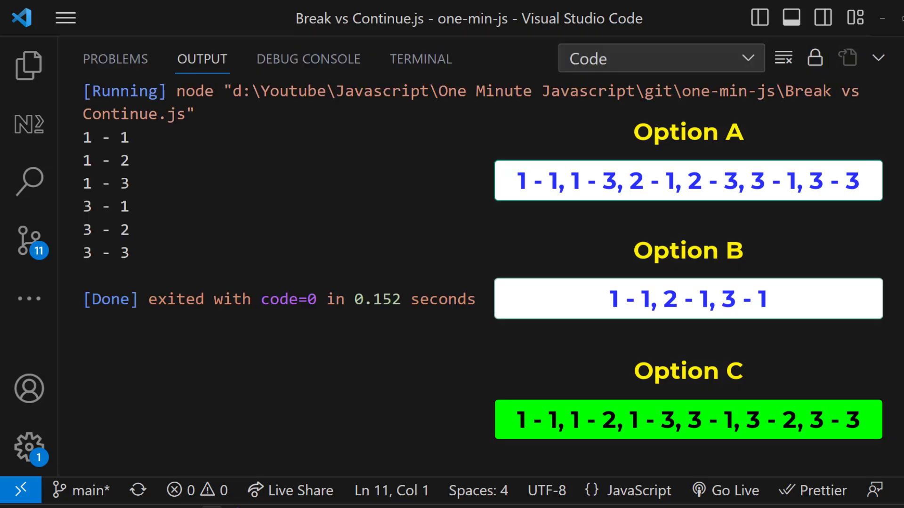